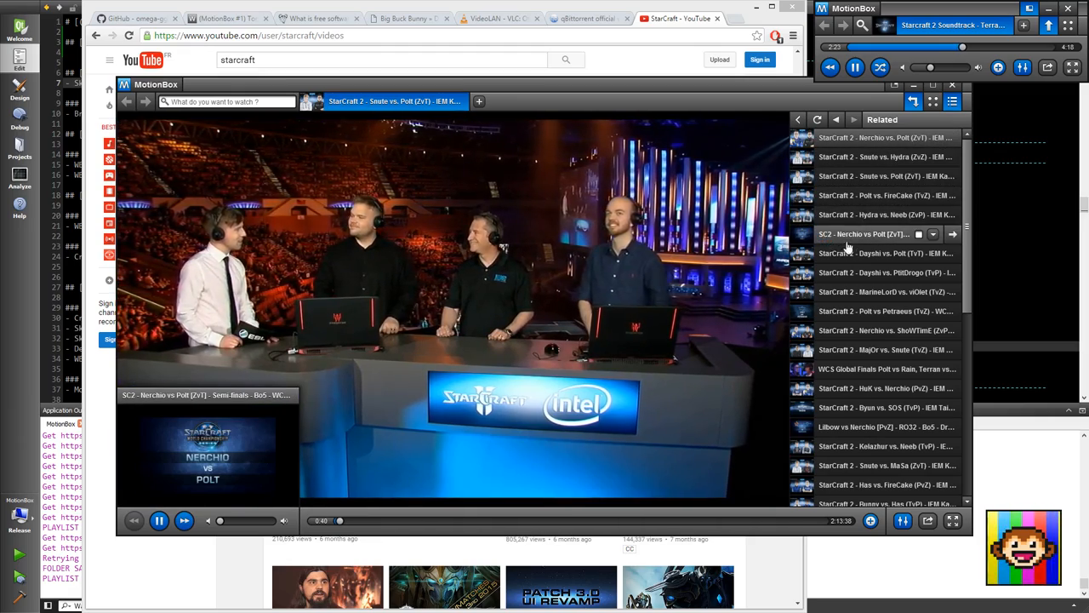
Open 'StarCraft 2 - Dayshi vs. Polt (TvT)' from the Related list in a new tab.
{"action": "left_click", "coordinate": [885, 252]}
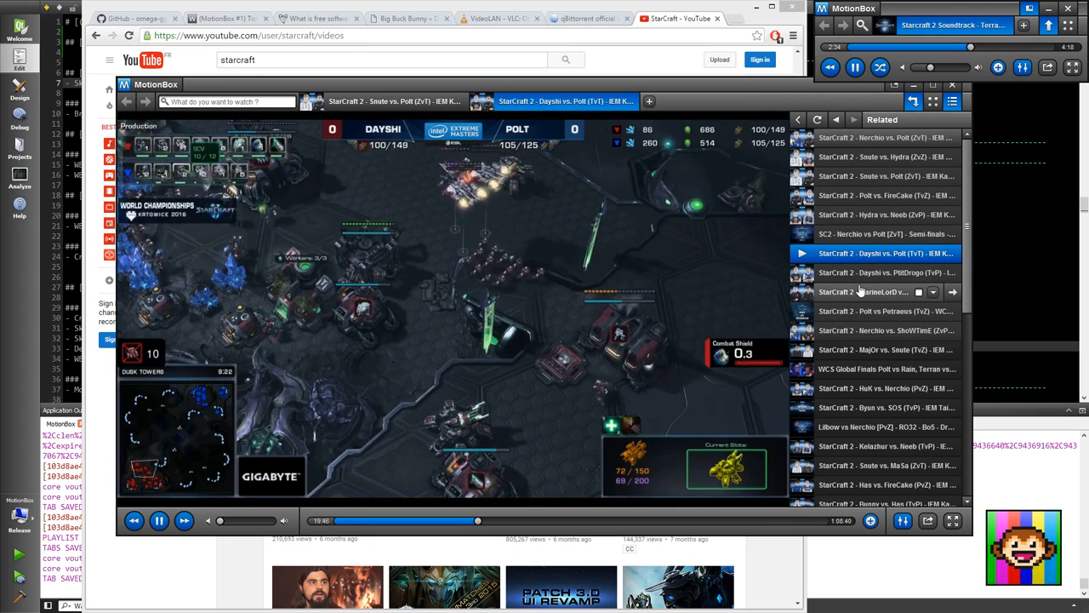
Switch back to the 'StarCraft 2 - Snute vs. Polt (ZvT)' tab.
{"action": "left_click", "coordinate": [379, 101]}
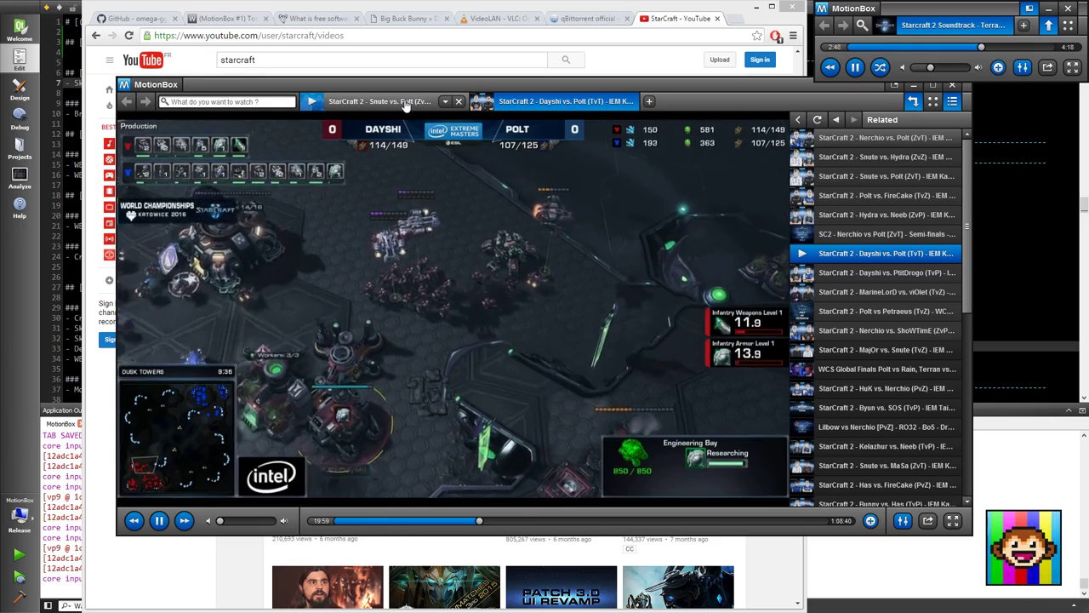
{"action": "left_click", "coordinate": [388, 101]}
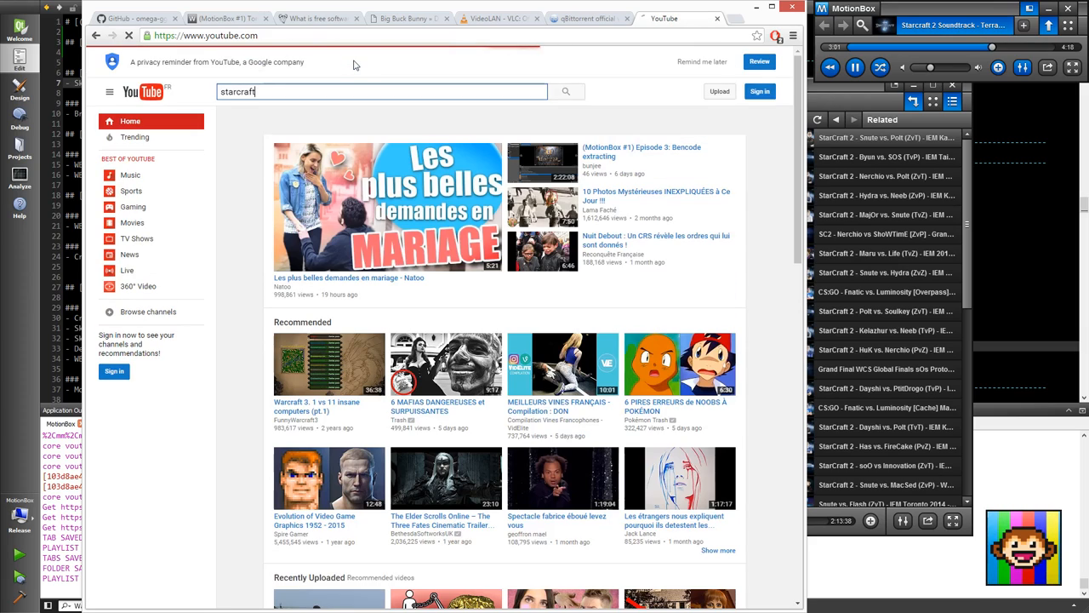
Search YouTube for 'starcraft' and open the Snute vs. Polt IEM Katowice 2016 Grand Final.
{"action": "left_click", "coordinate": [566, 92]}
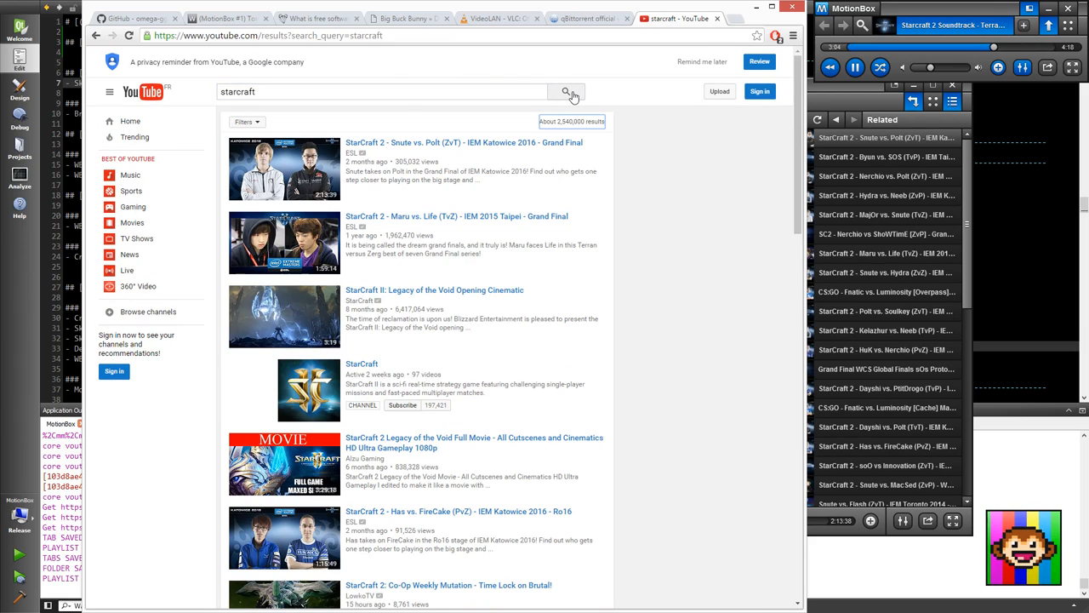
{"action": "mouse_move", "coordinate": [463, 142]}
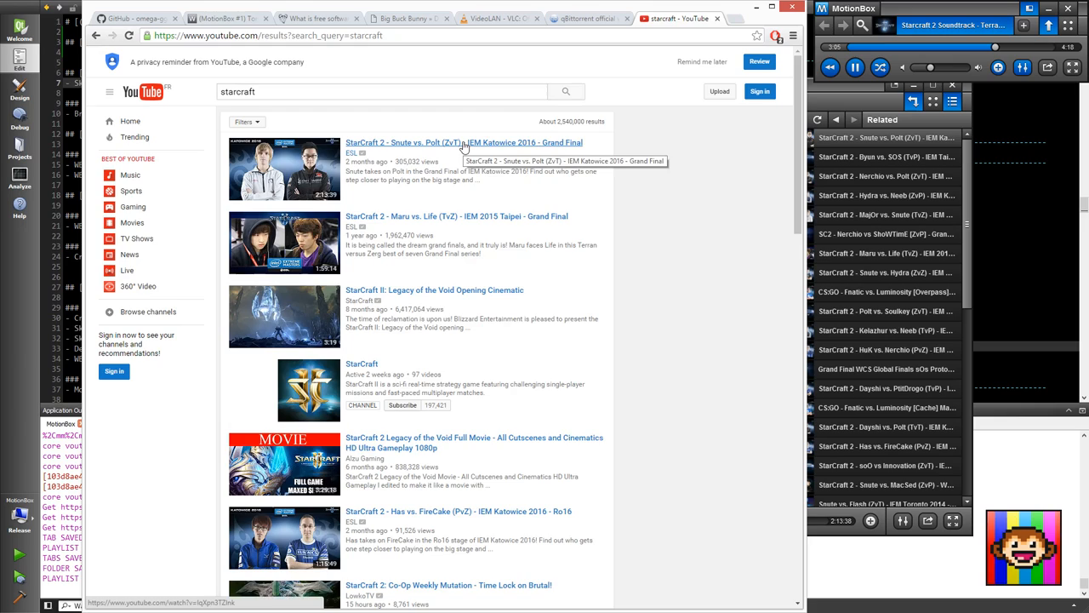
{"action": "left_click", "coordinate": [464, 143]}
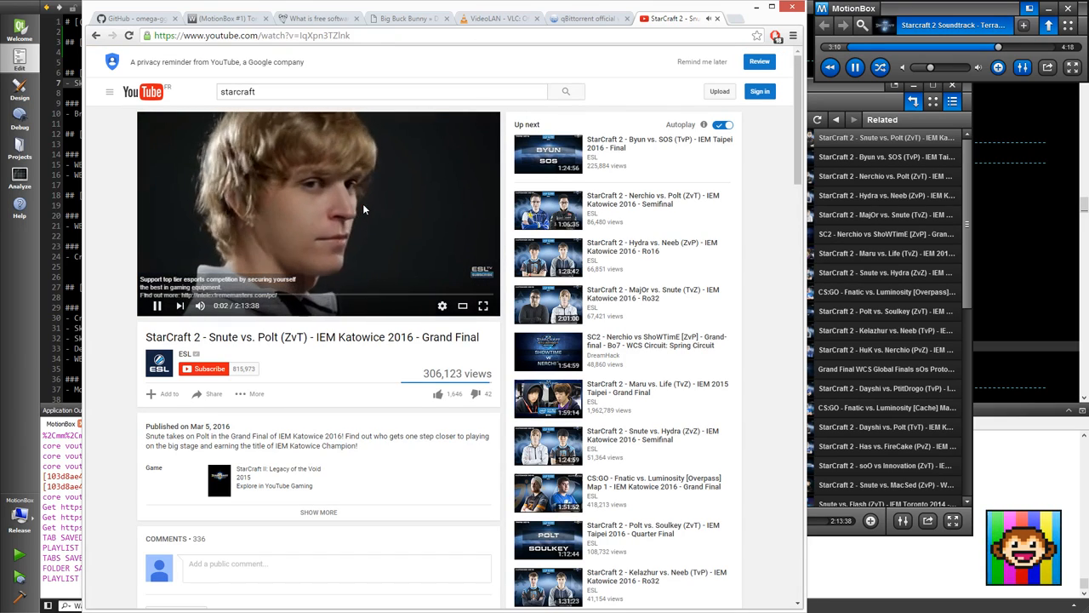
{"action": "mouse_move", "coordinate": [735, 234]}
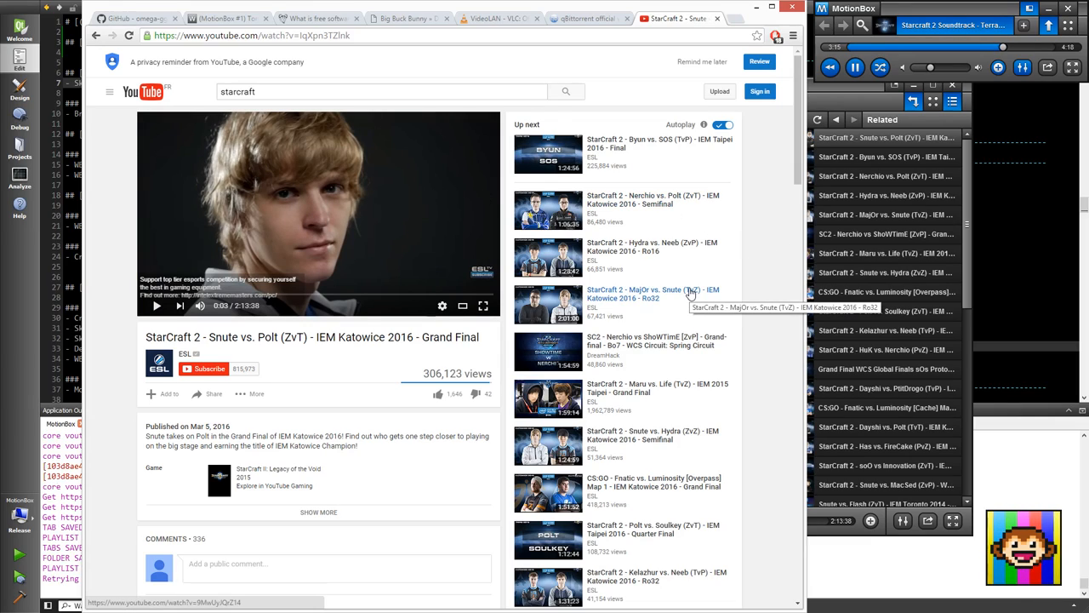
{"action": "mouse_move", "coordinate": [426, 234]}
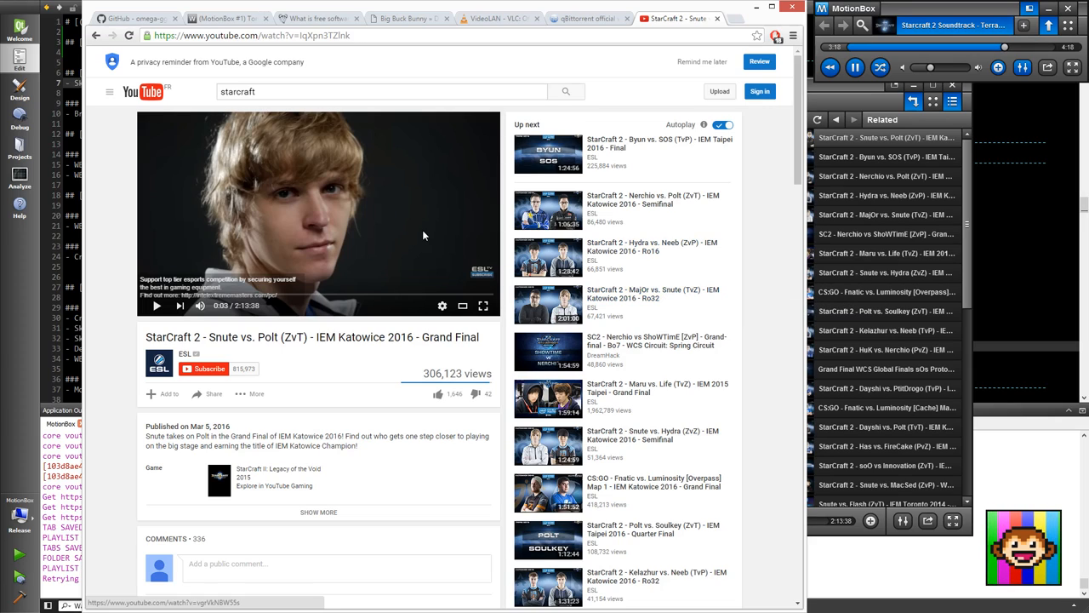
Resume the Grand Final, then open MajOr vs. Snute (TvZ) Ro32 from Up next in a new tab.
{"action": "left_click", "coordinate": [200, 306]}
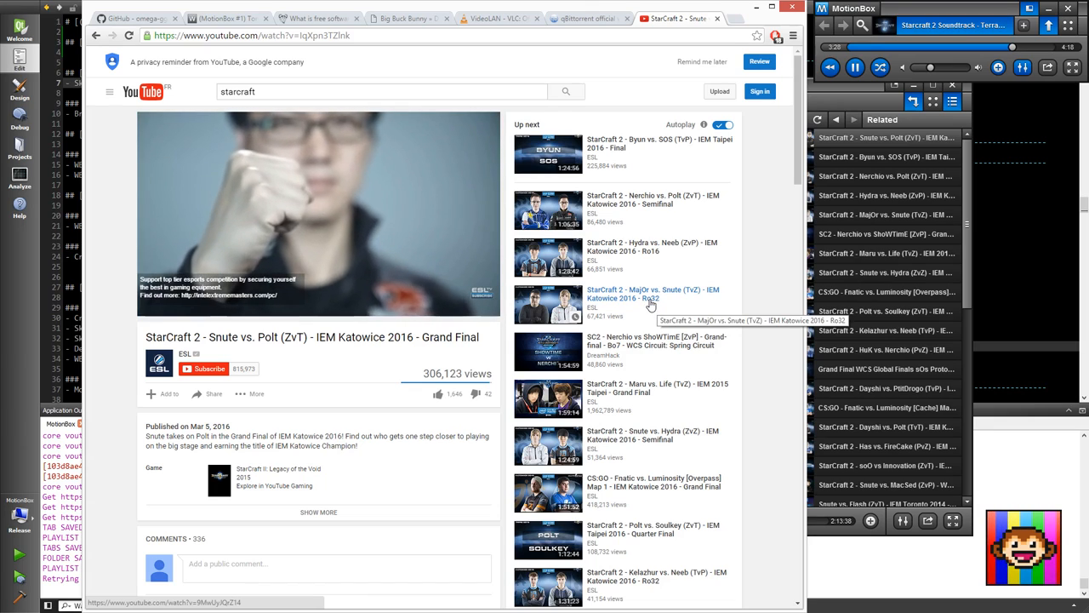
{"action": "left_click", "coordinate": [319, 212]}
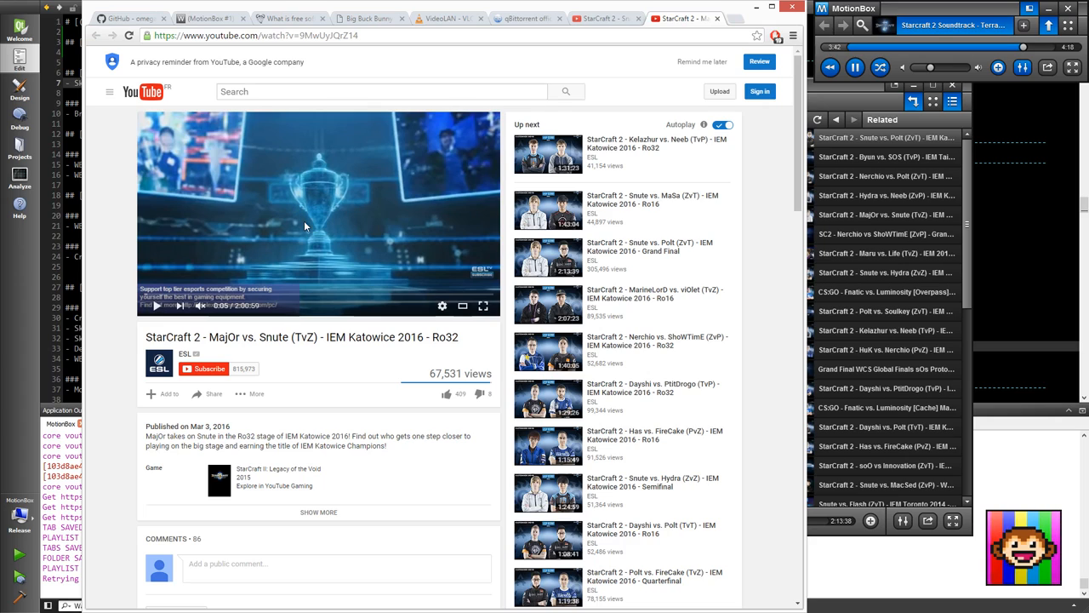
Scroll down the MajOr vs. Snute Ro32 page through its Up next list.
{"action": "scroll", "scroll_direction": "down", "scroll_amount": 3}
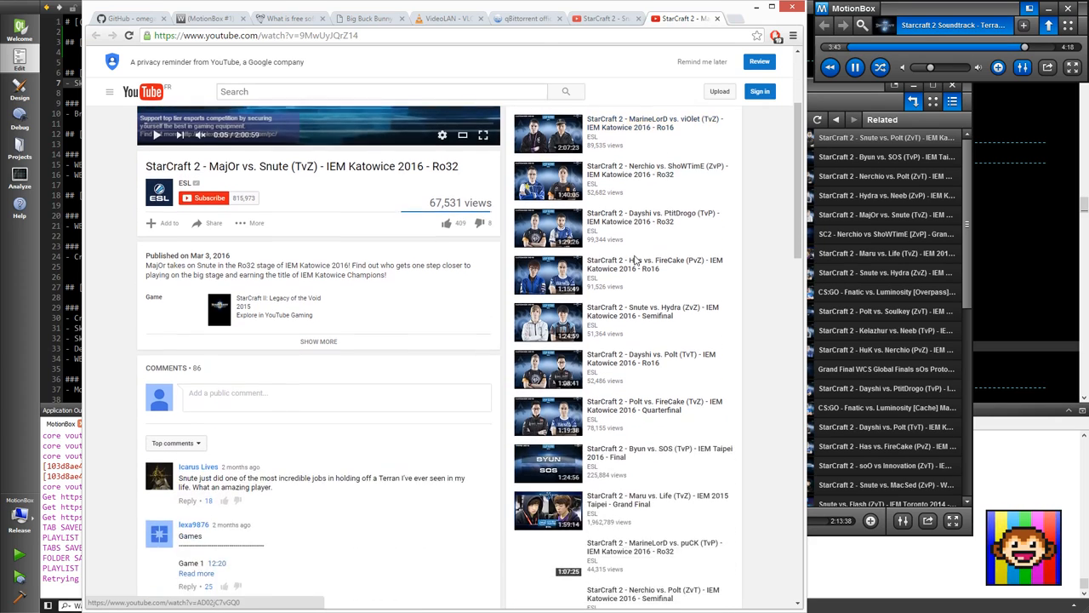